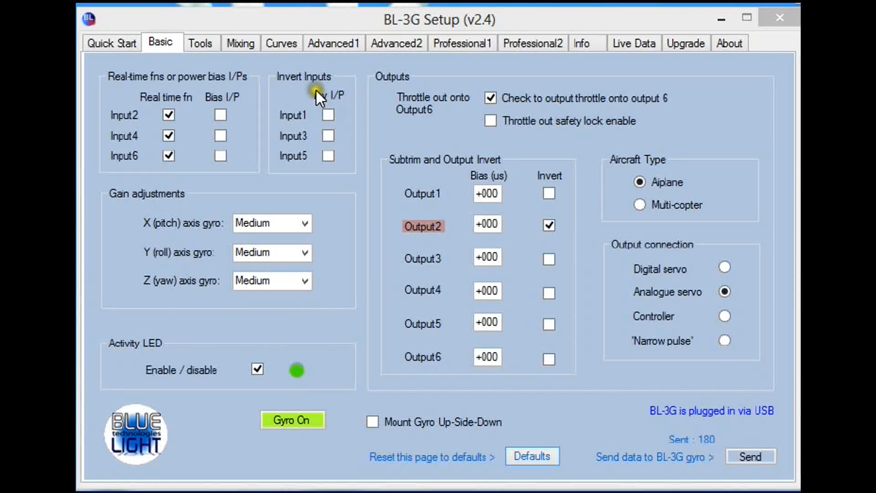
mouse_move(613, 187)
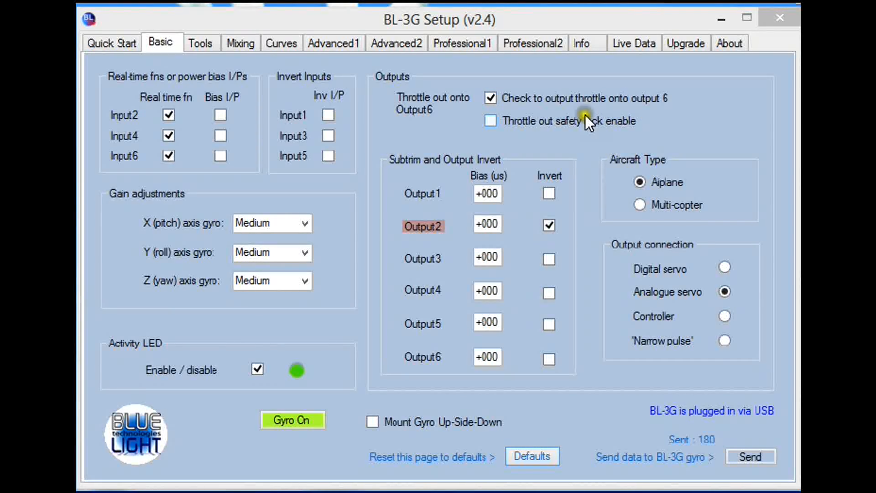
Toggle the throttle-out safety lock on, then leave it off with throttle on output 6.
left_click(490, 120)
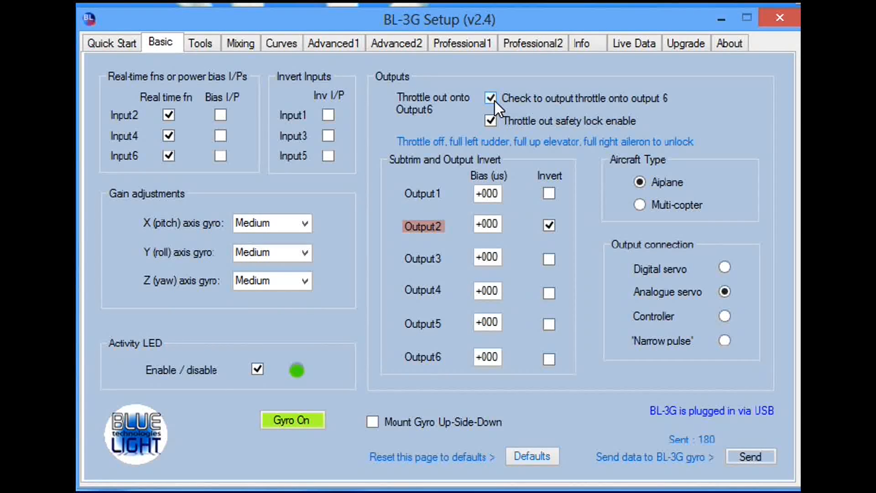
mouse_move(576, 139)
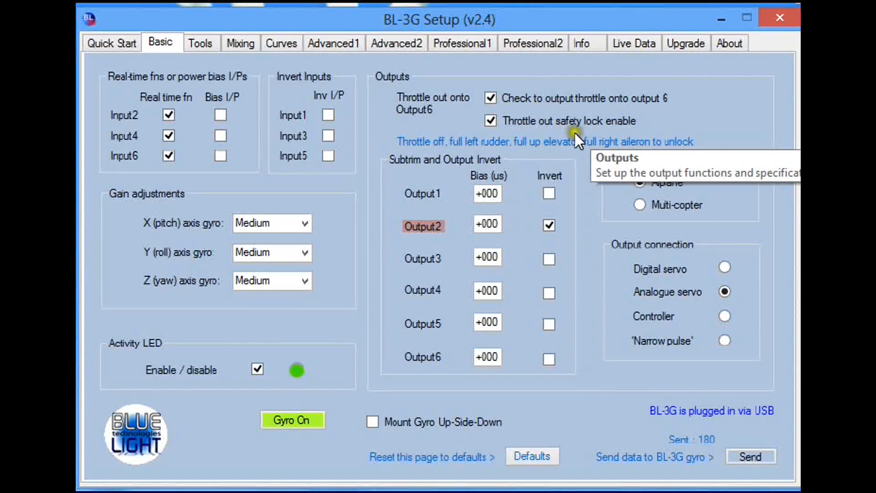
left_click(492, 120)
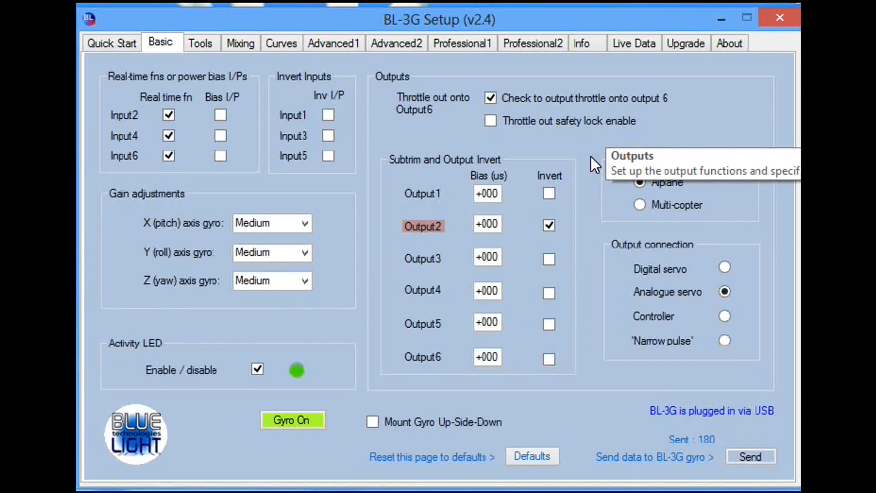
mouse_move(576, 198)
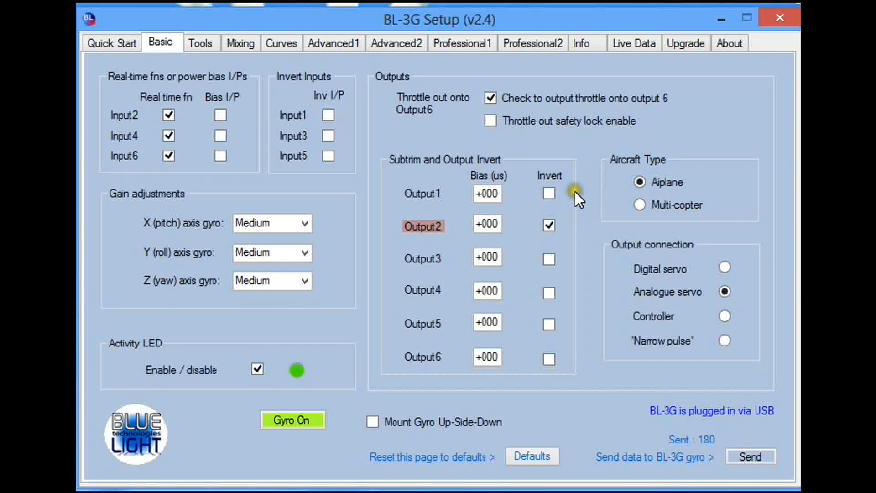
Toggle Output2 Invert and leave it enabled, moving on to the Advanced1 settings.
left_click(548, 225)
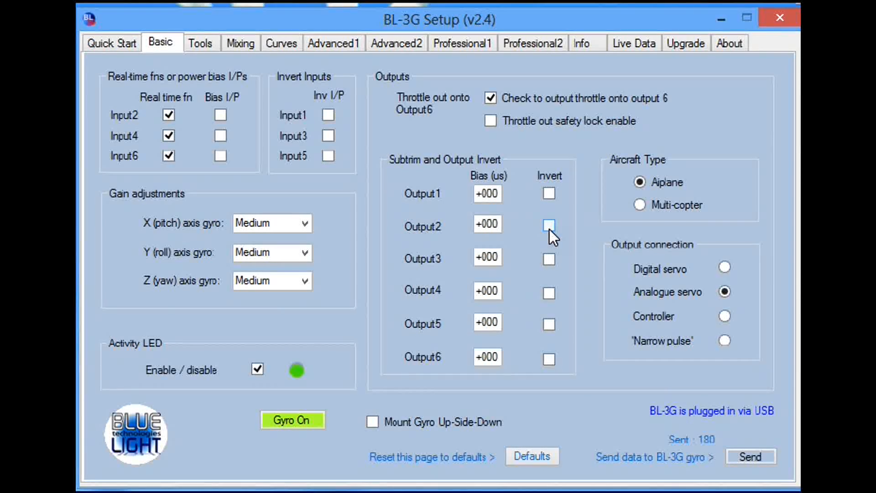
left_click(549, 225)
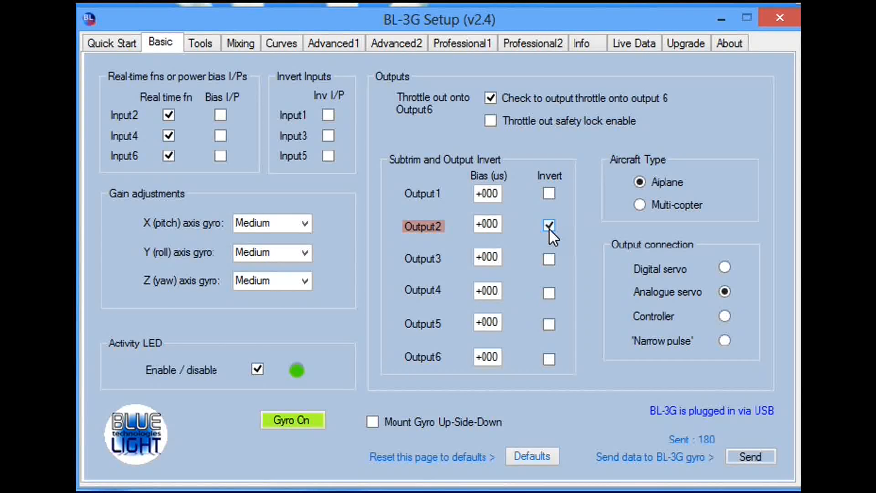
left_click(548, 224)
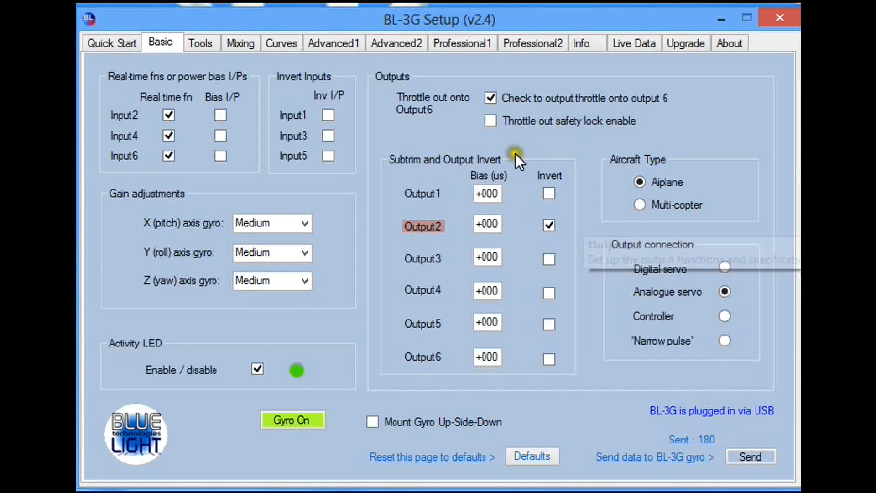
left_click(333, 43)
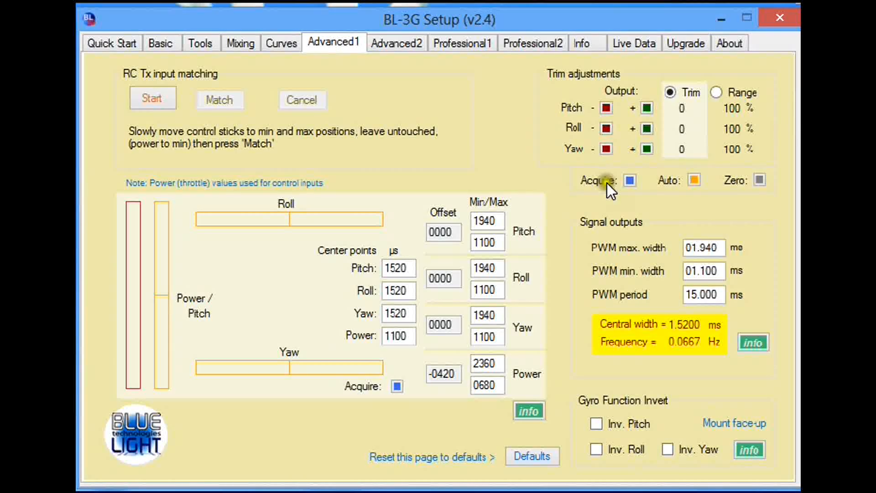
mouse_move(250, 346)
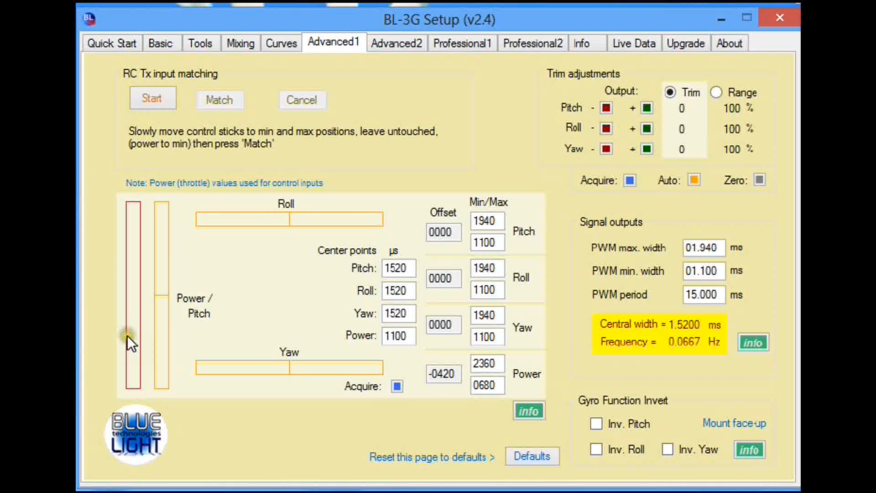
mouse_move(387, 348)
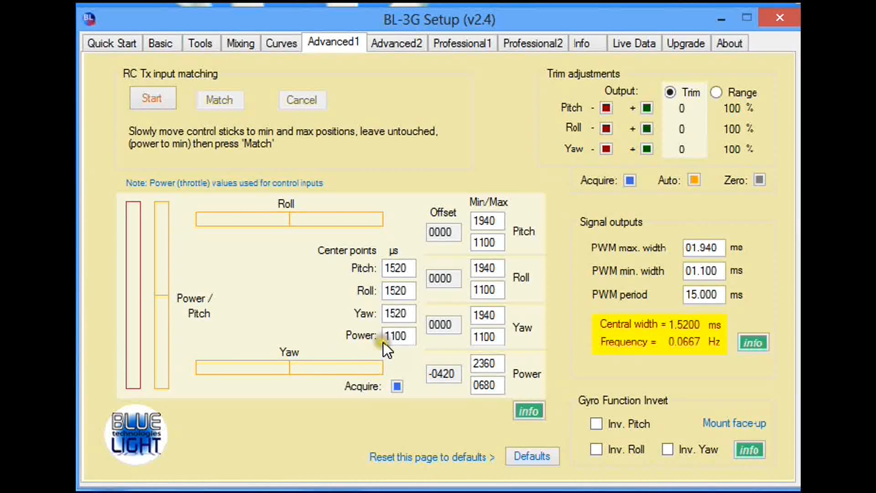
mouse_move(429, 353)
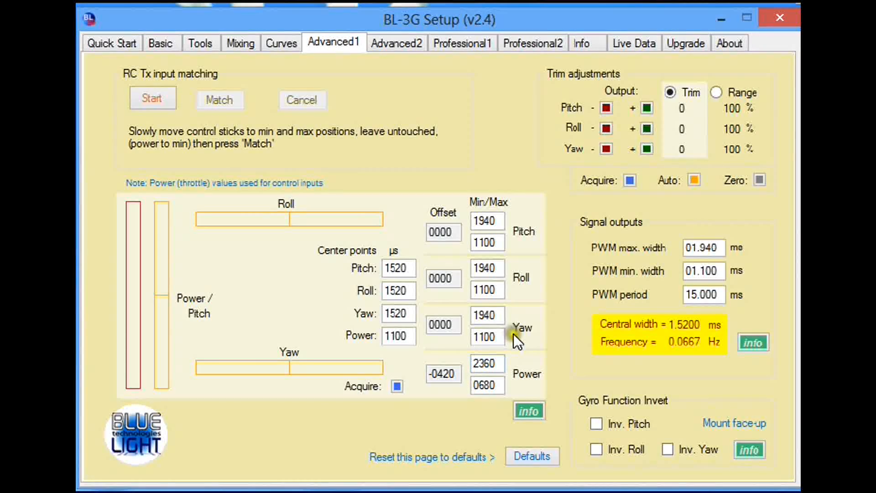
mouse_move(564, 456)
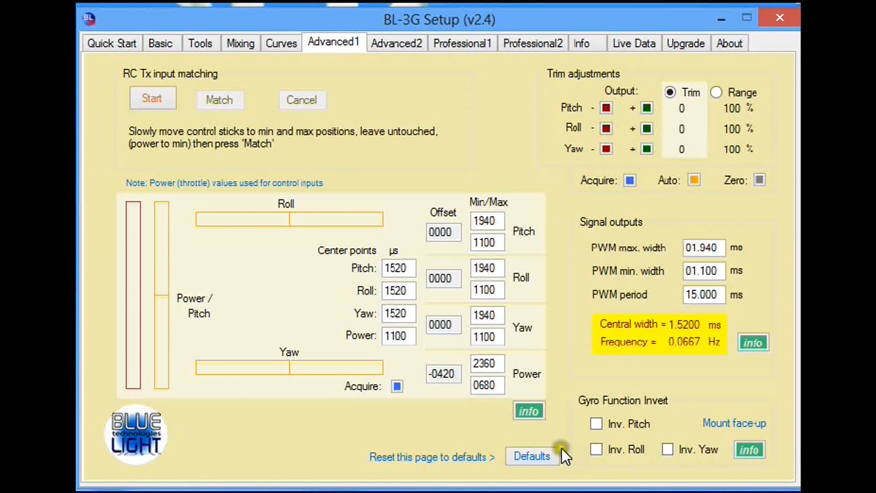
Reset Advanced1 to defaults and set the power range to 680–2360.
left_click(531, 456)
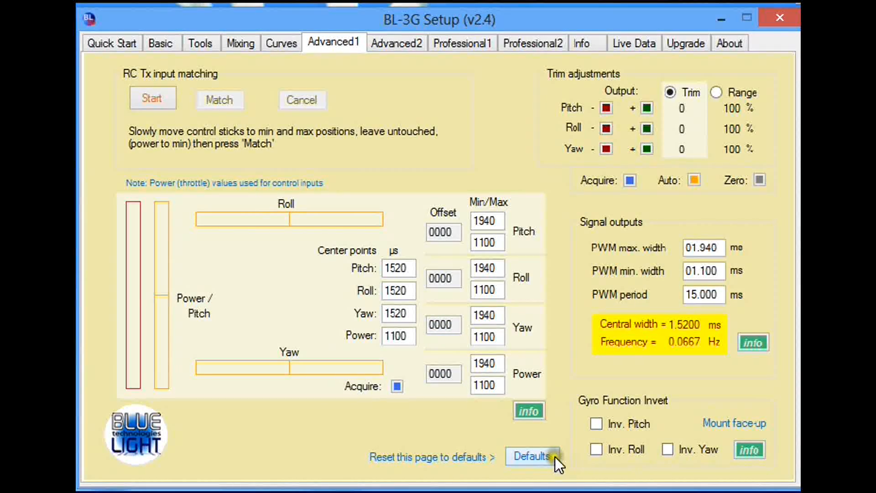
mouse_move(500, 382)
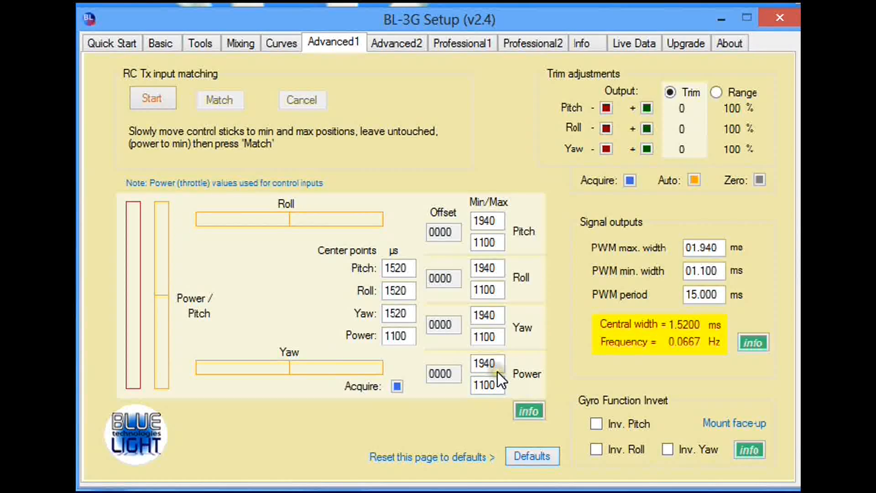
mouse_move(500, 380)
type("2")
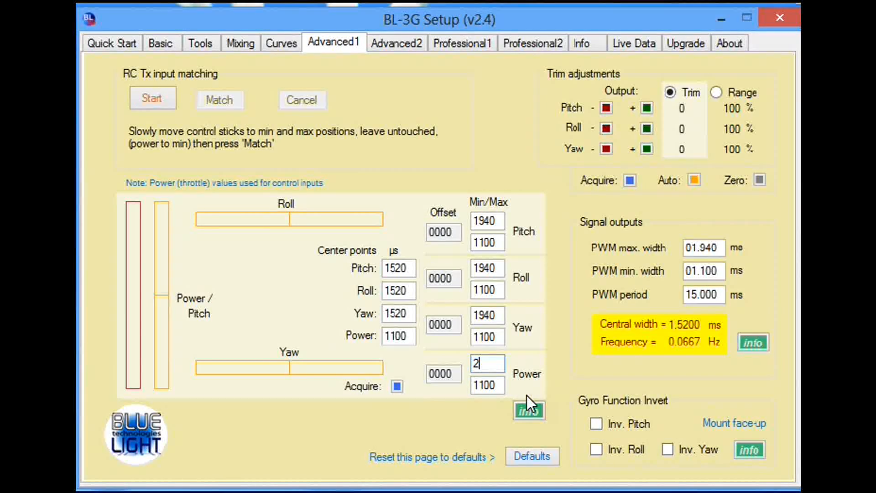
type("360")
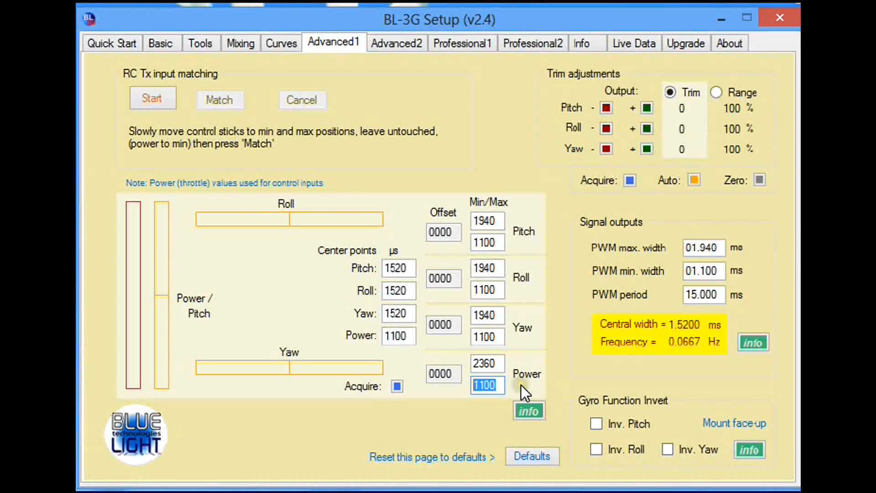
mouse_move(574, 416)
type("0680")
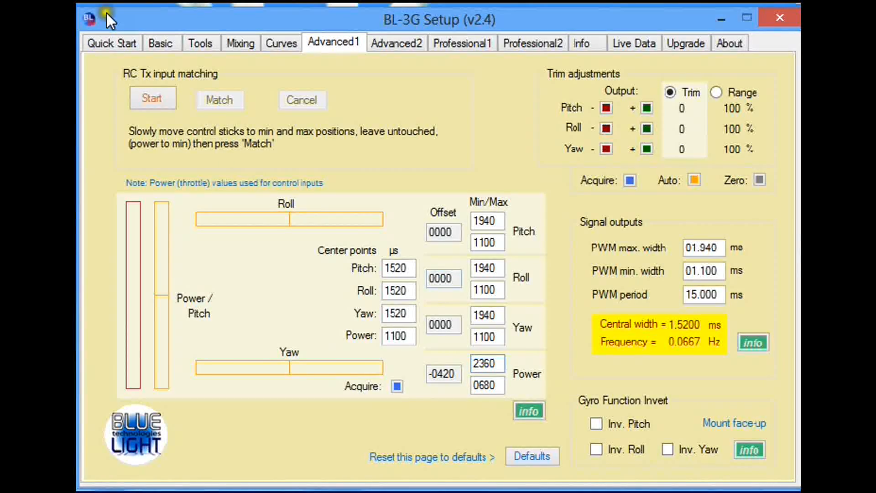
Return to the Basic page and send all settings to the gyro.
left_click(161, 43)
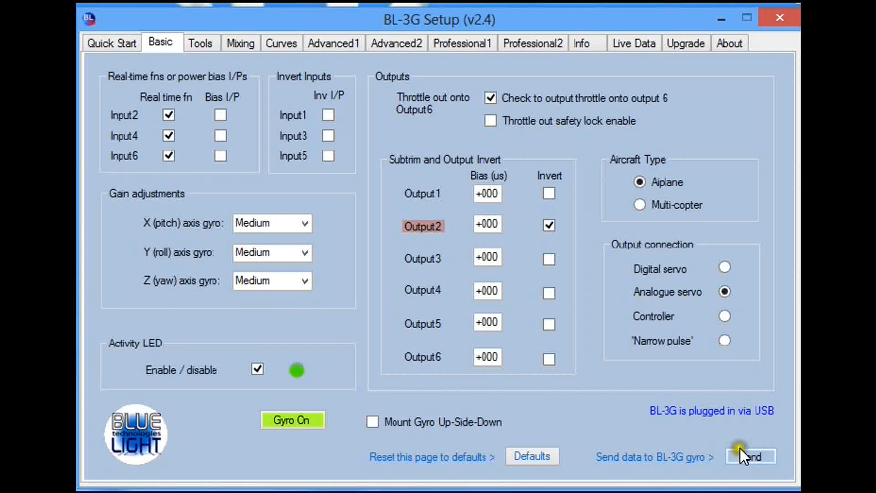
left_click(751, 456)
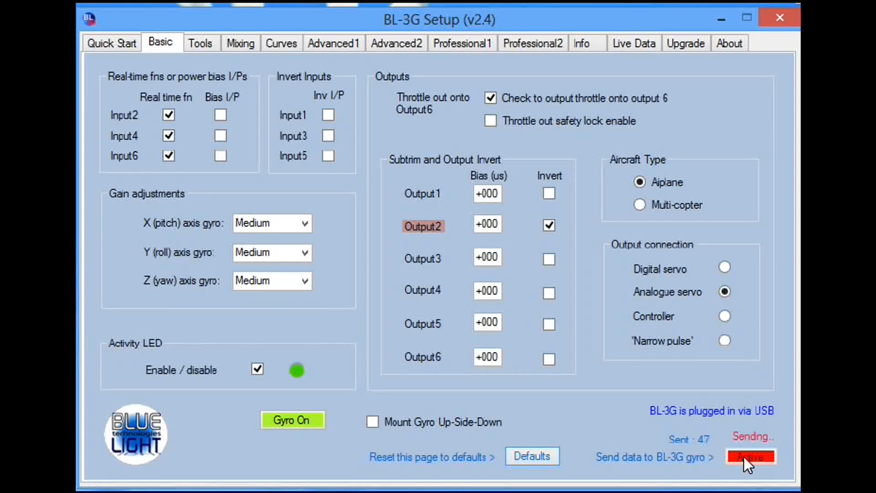